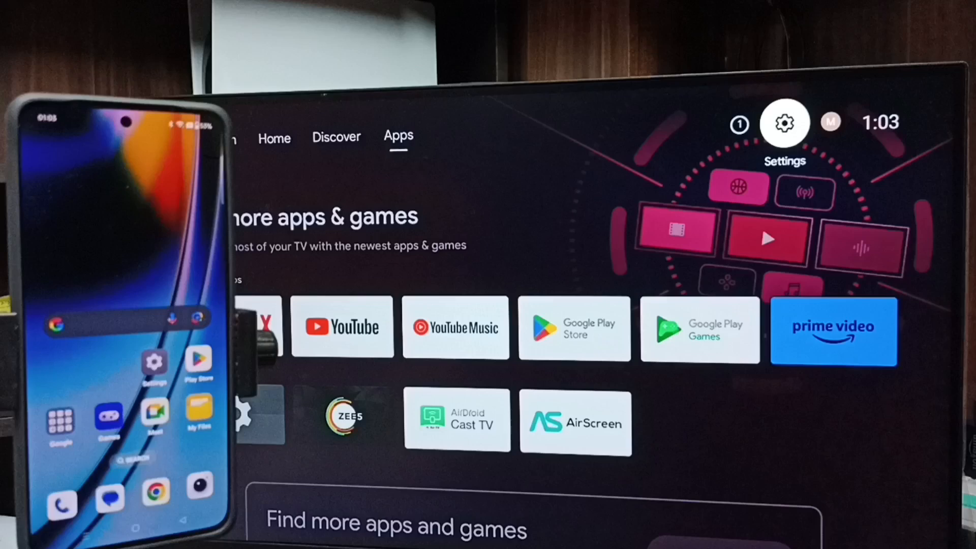
# - View the TV's general settings from the gear icon at top right of the home screen
pyautogui.click(784, 123)
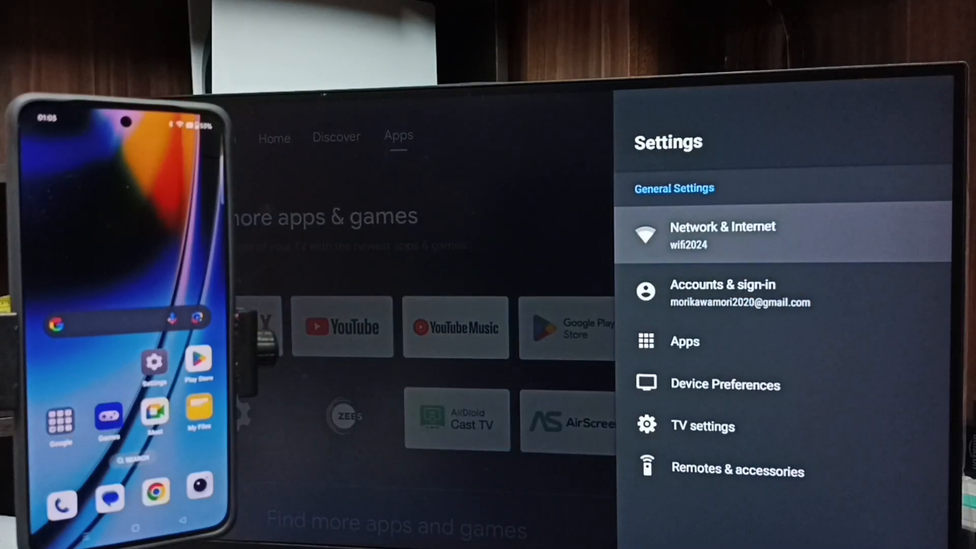
pyautogui.click(721, 235)
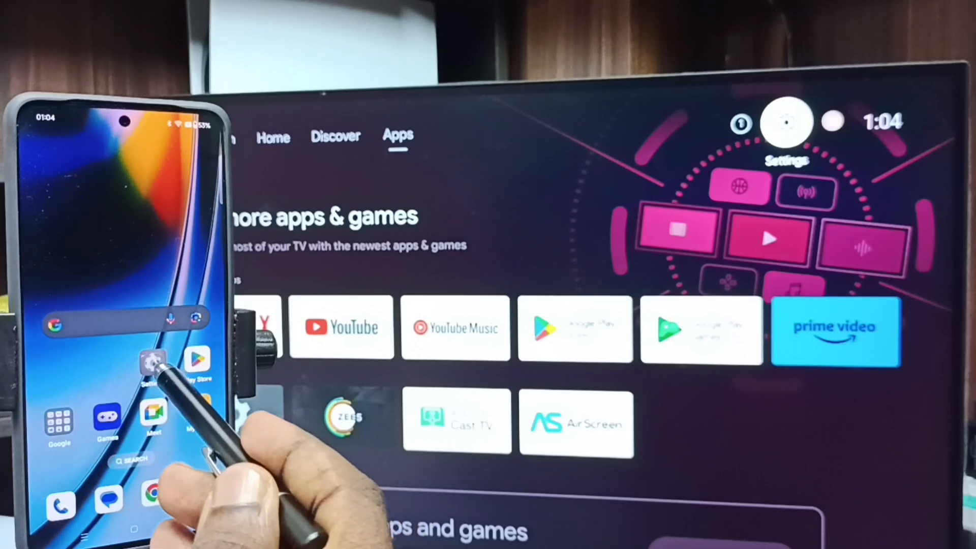
# - Reach Screencast under Connection & sharing and search for nearby display devices
pyautogui.click(147, 364)
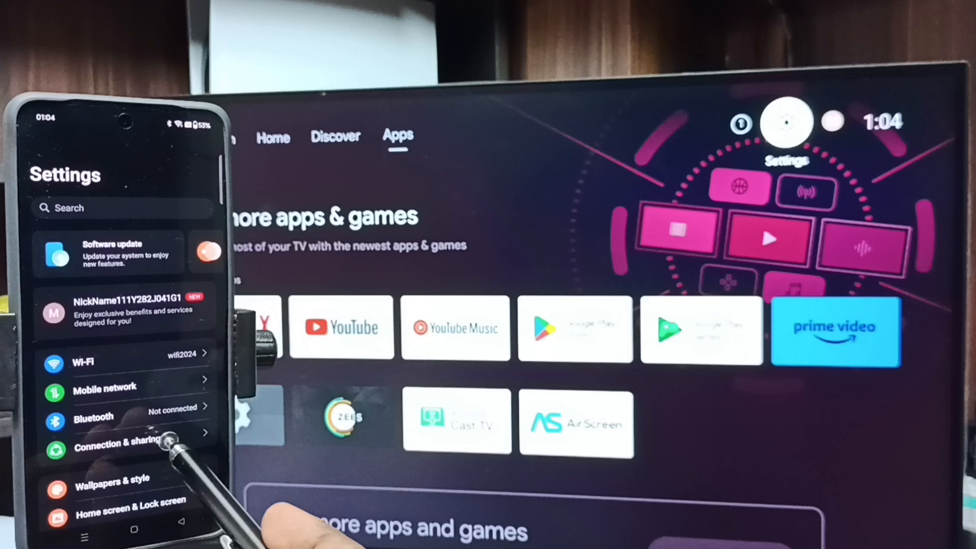
pyautogui.click(112, 442)
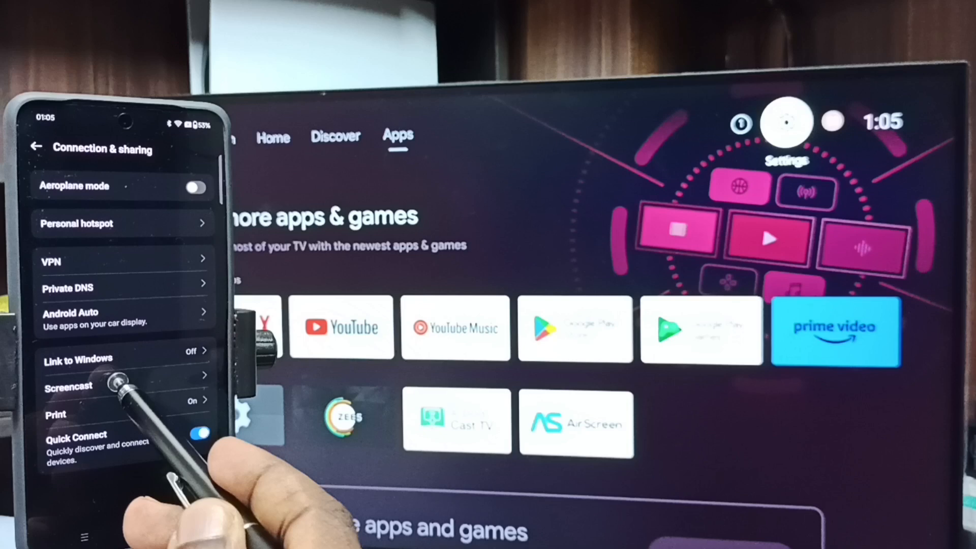
pyautogui.click(68, 386)
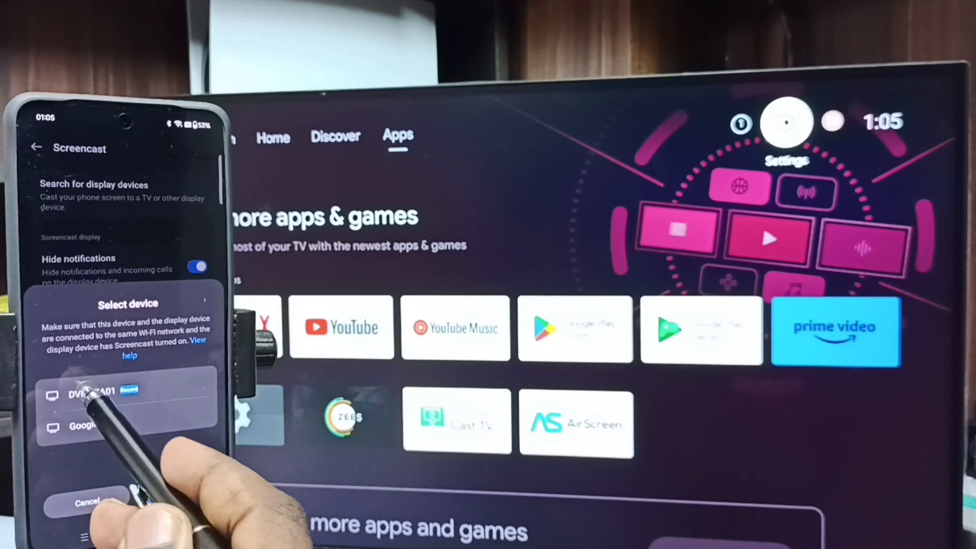
# - Cast the phone screen to TV DVM4KA01 with Start now, then stop the screencast
pyautogui.click(93, 390)
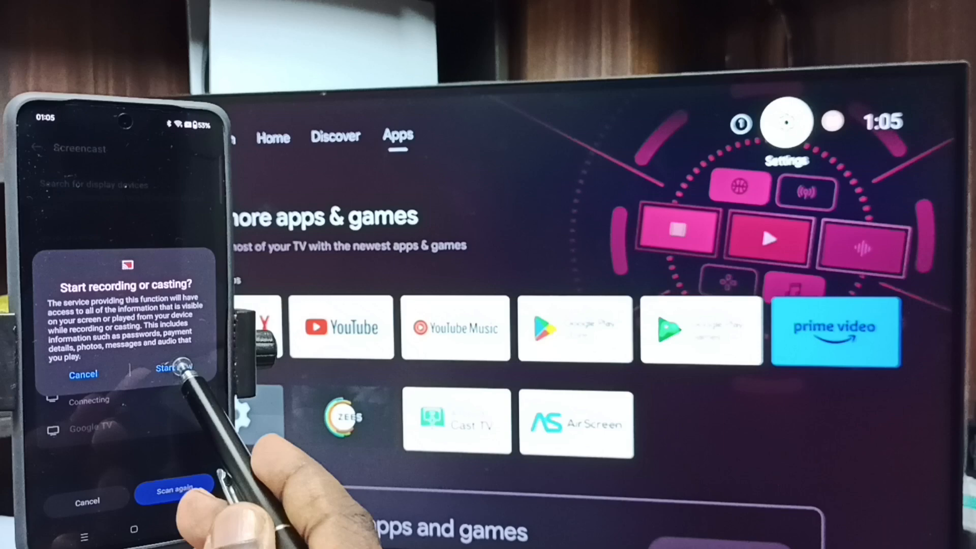
pyautogui.click(171, 367)
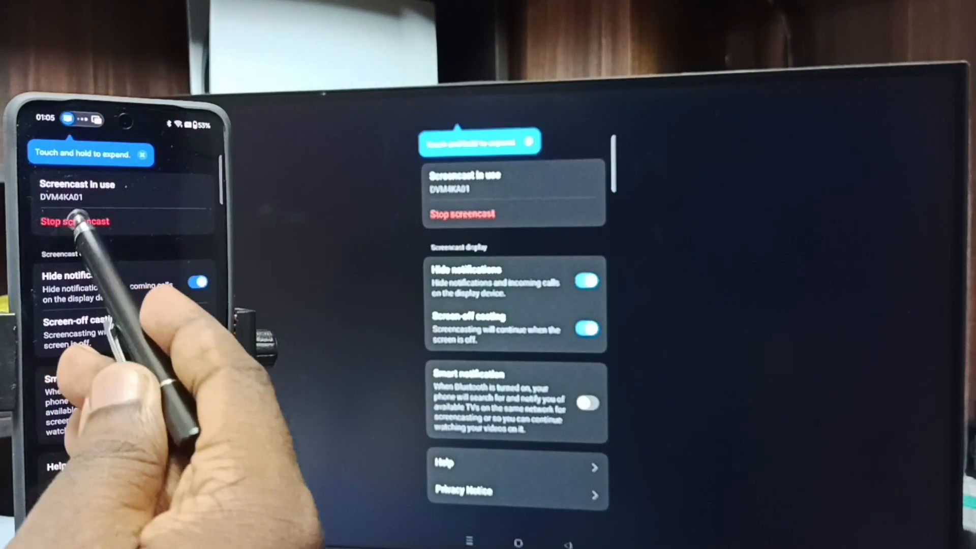
pyautogui.click(74, 221)
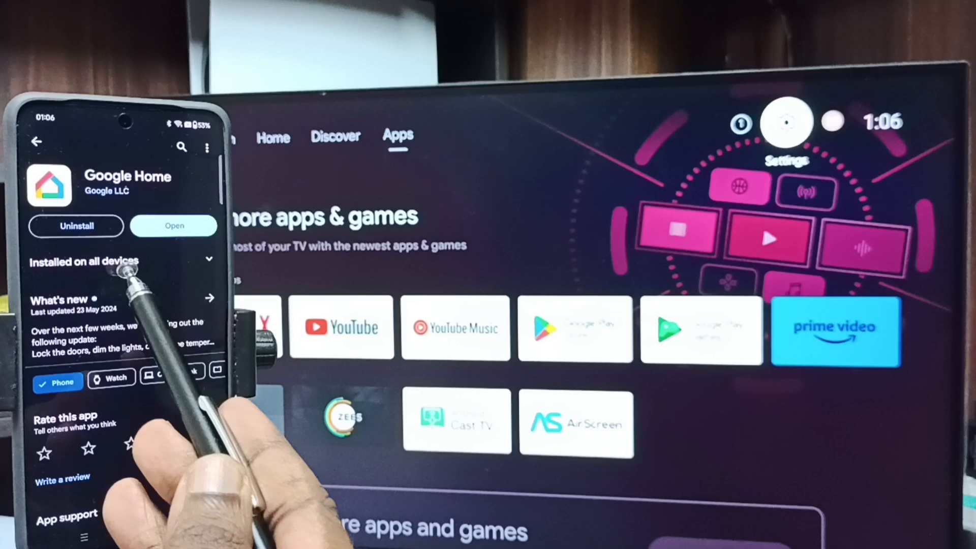
pyautogui.moveTo(112, 337)
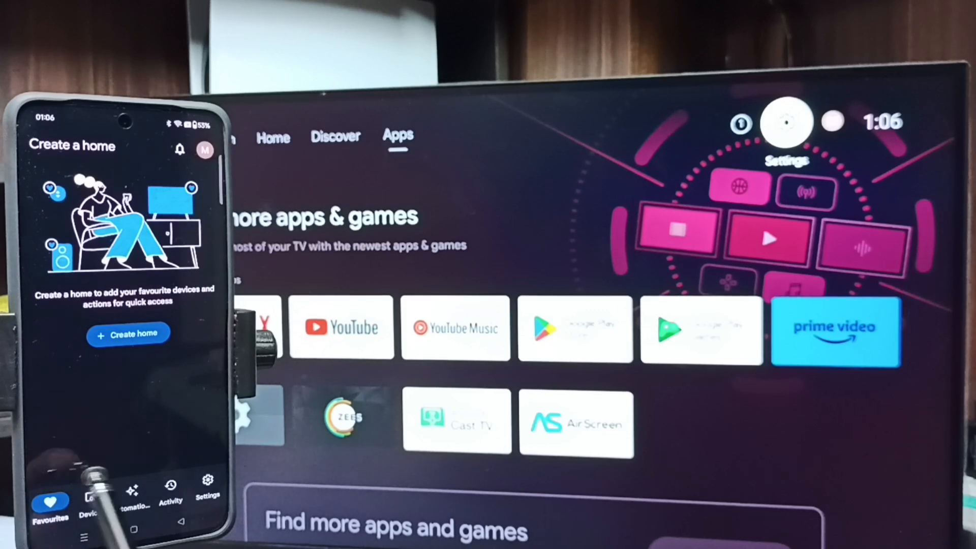
# - From Devices, choose DVM4KA01 and use Cast my screen to reach the casting permission prompt
pyautogui.click(91, 492)
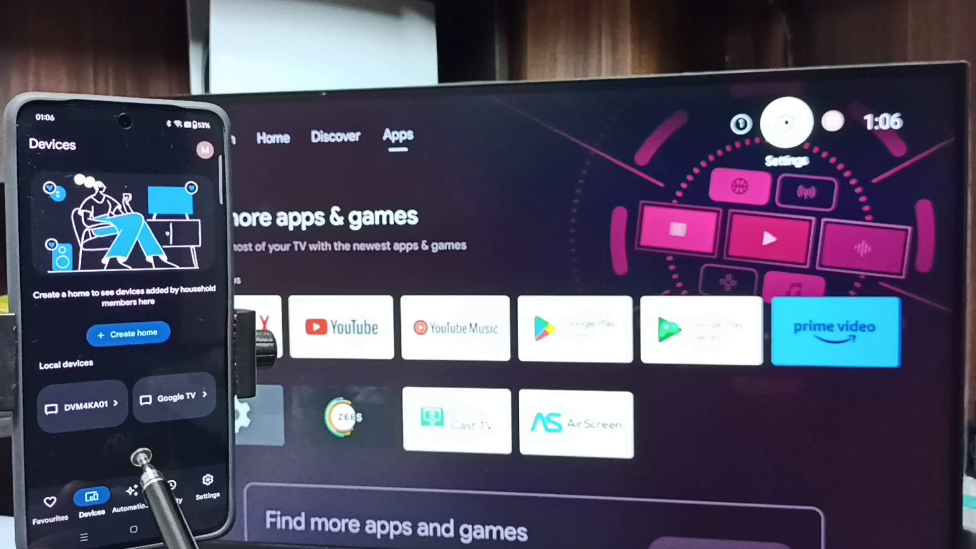
pyautogui.moveTo(134, 343)
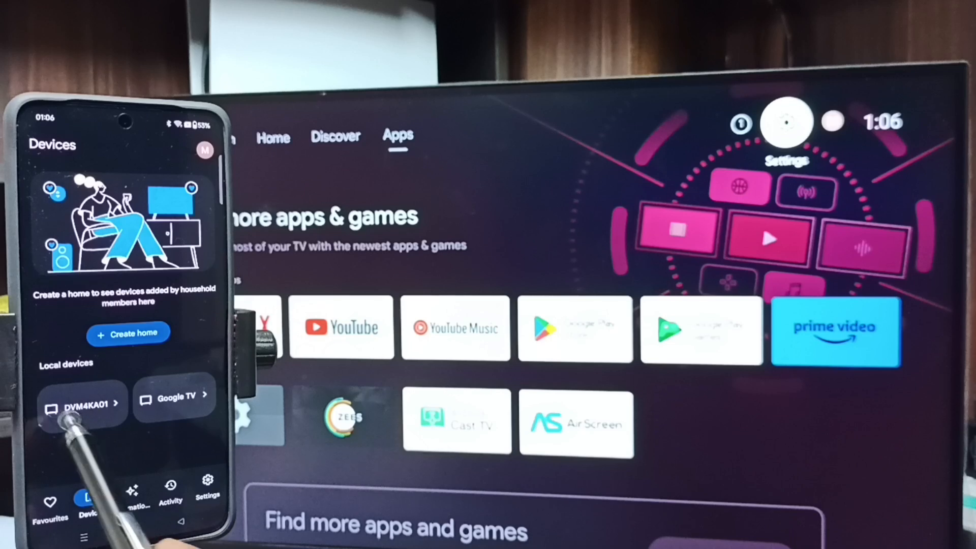
pyautogui.click(91, 498)
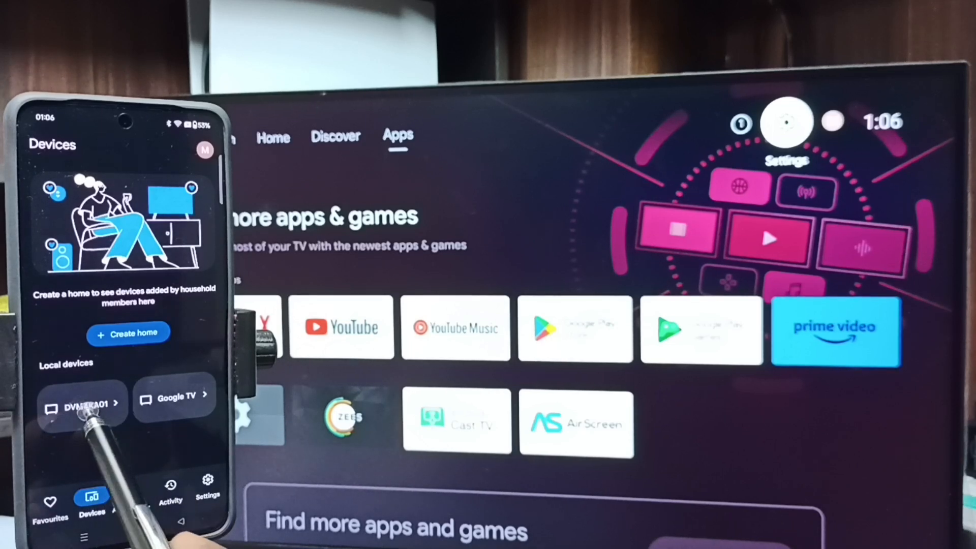
pyautogui.click(81, 404)
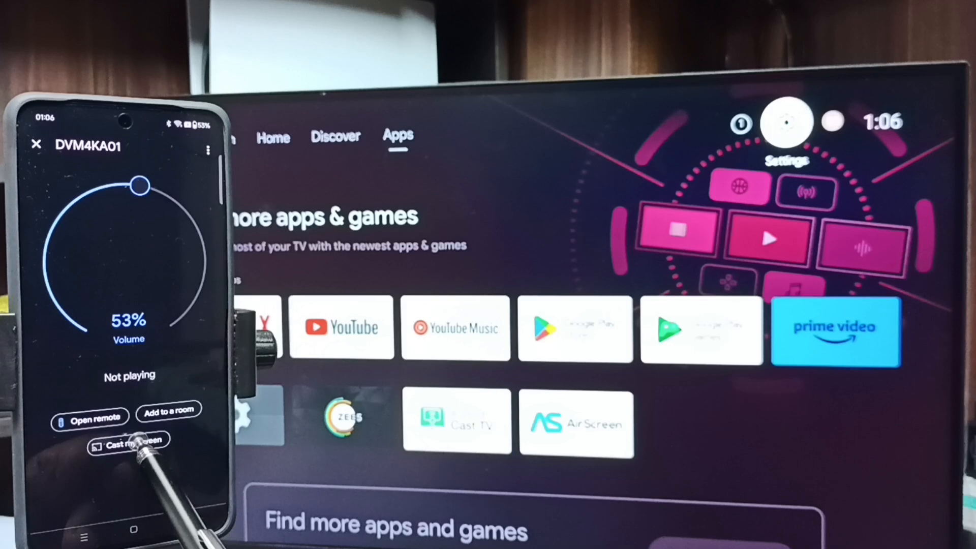
pyautogui.click(128, 439)
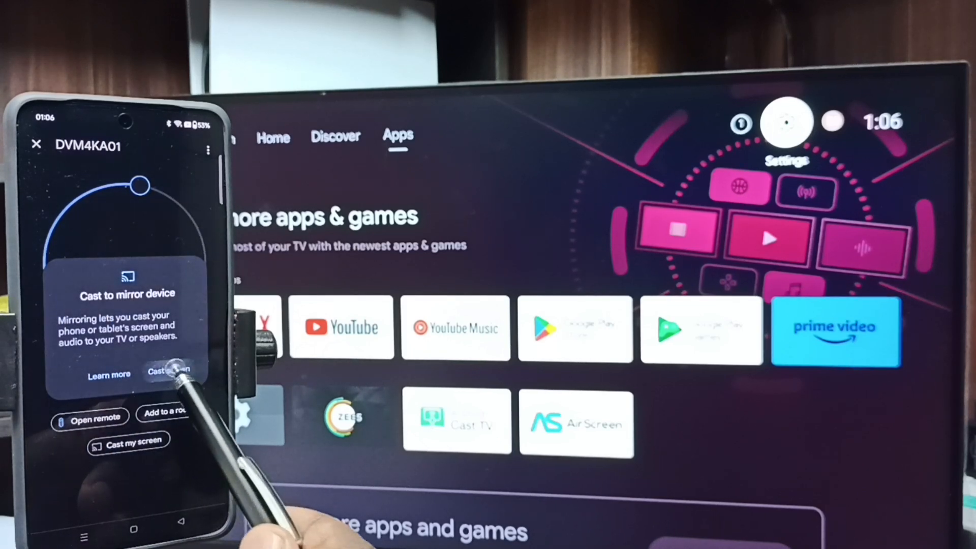
pyautogui.click(169, 372)
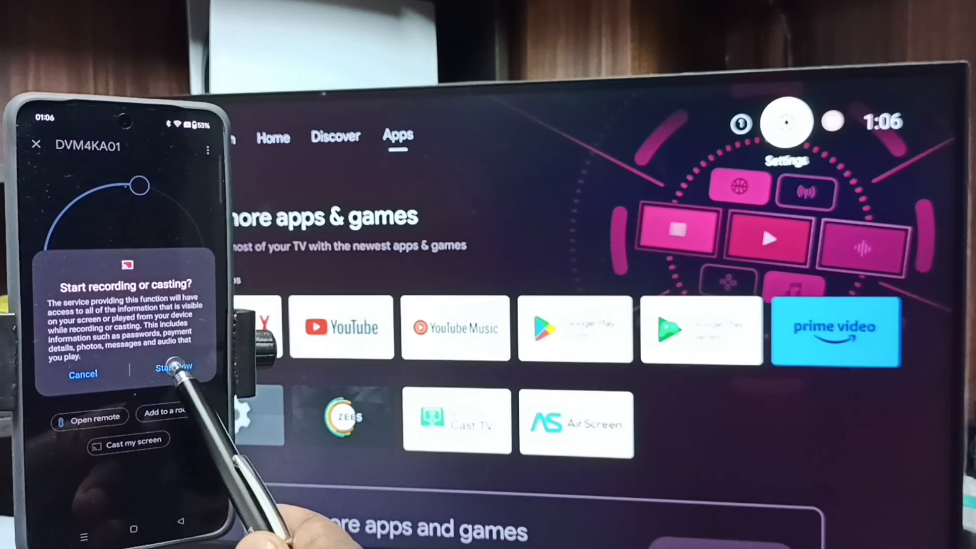
# - Start mirroring the phone to DVM4KA01 with Start now, then stop mirroring
pyautogui.click(173, 367)
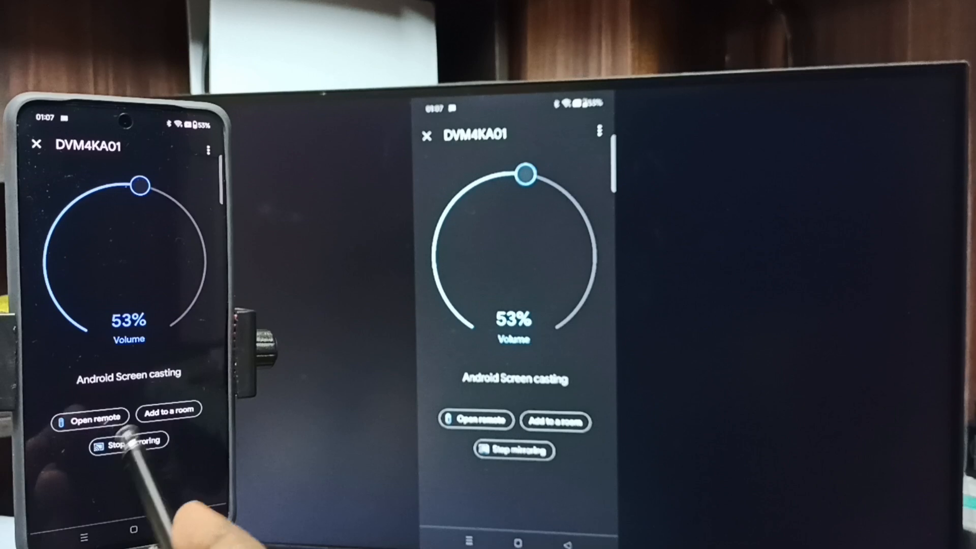
pyautogui.click(128, 440)
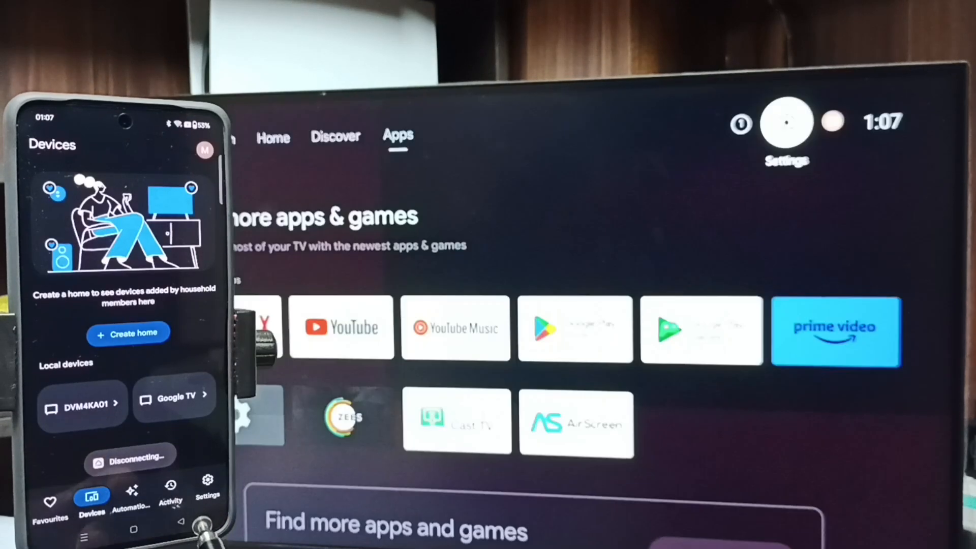